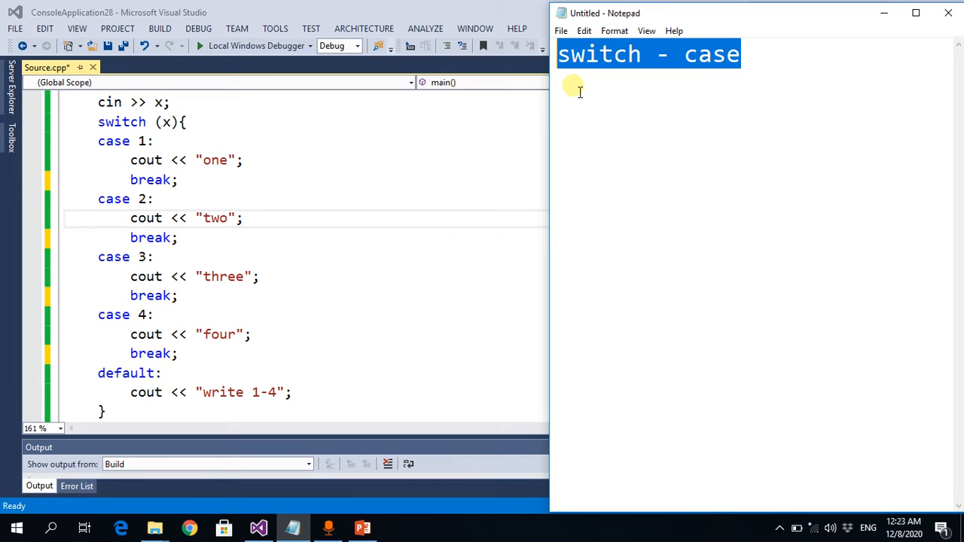
{"action": "mouse_move", "coordinate": [364, 178]}
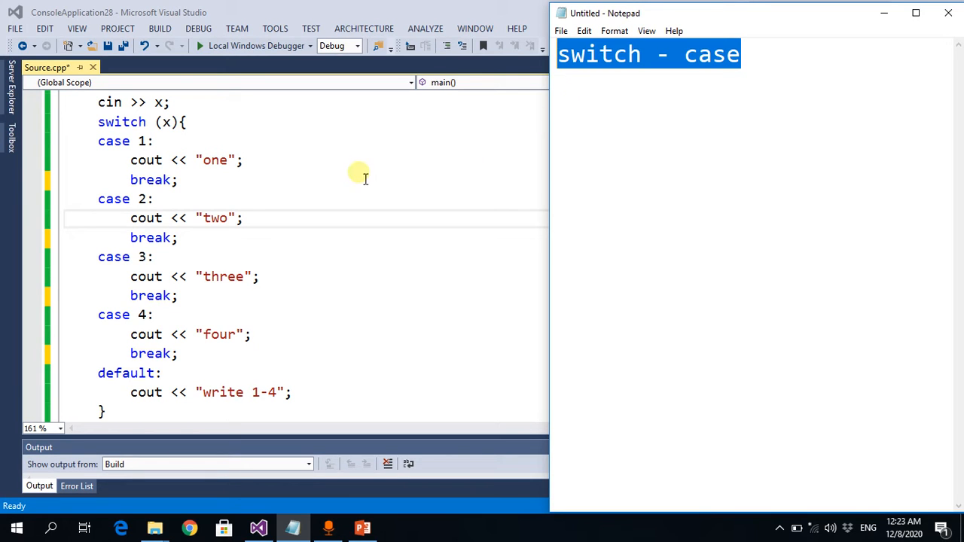
- Bring the Visual Studio editor with the switch-case program to the front over Notepad
{"action": "scroll", "scroll_direction": "up", "scroll_amount": 3}
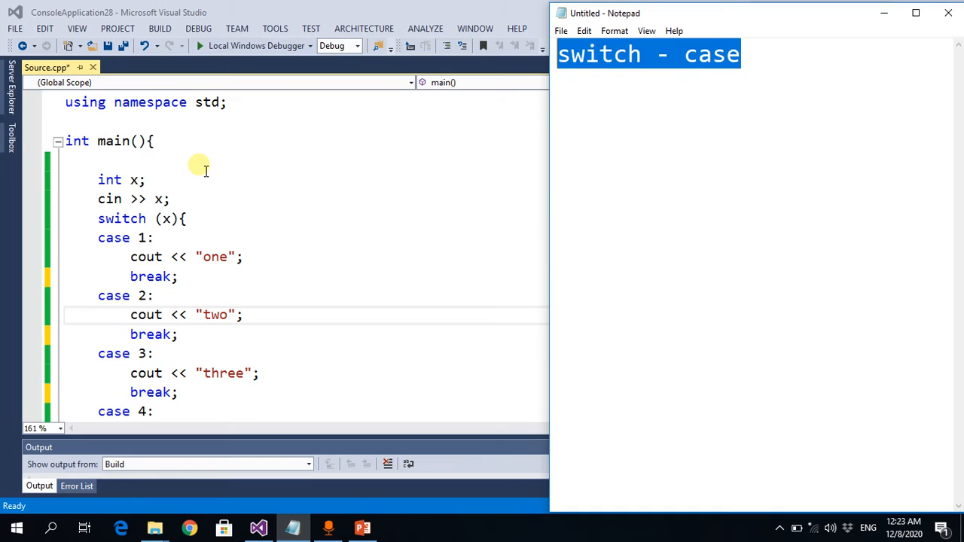
{"action": "mouse_move", "coordinate": [181, 229]}
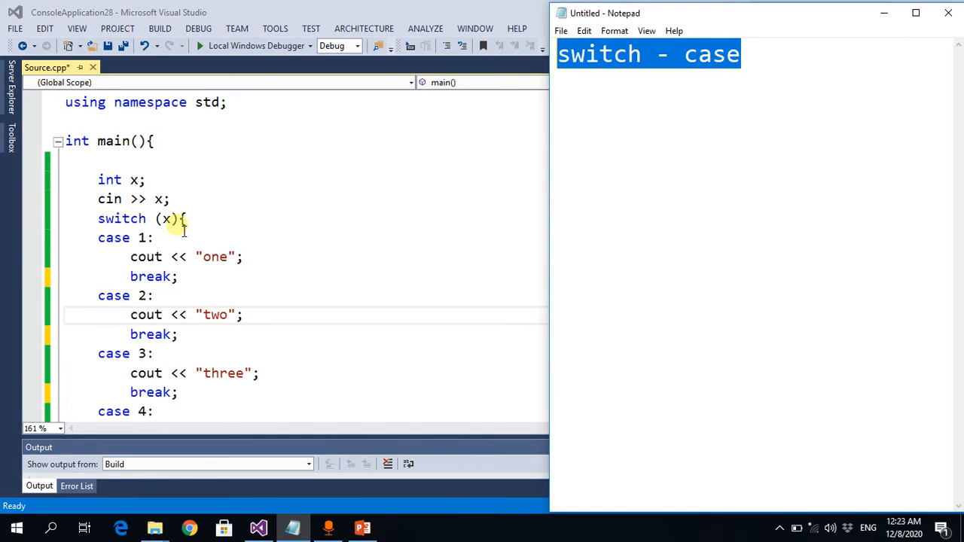
{"action": "left_click", "coordinate": [167, 219]}
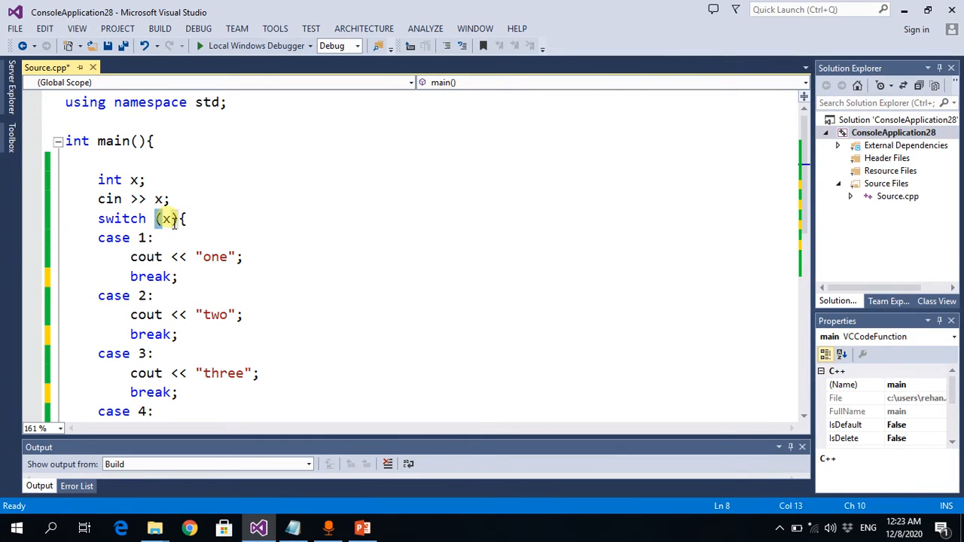
{"action": "left_click", "coordinate": [181, 218]}
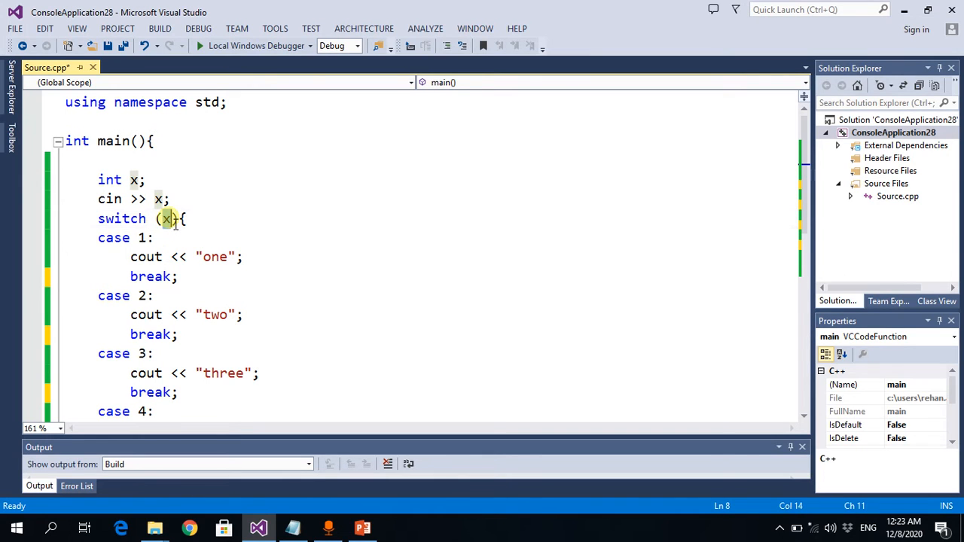
{"action": "scroll", "scroll_direction": "down", "scroll_amount": 3}
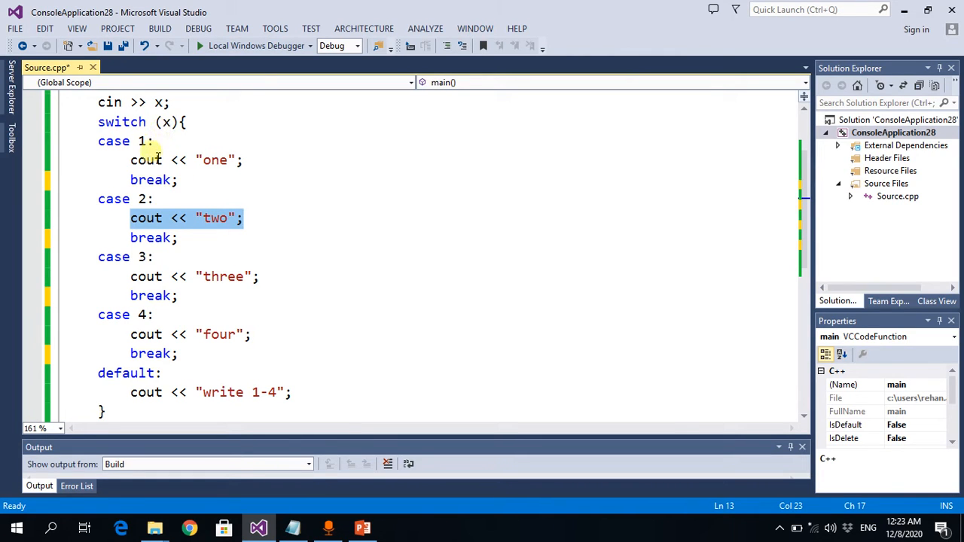
{"action": "mouse_move", "coordinate": [128, 238]}
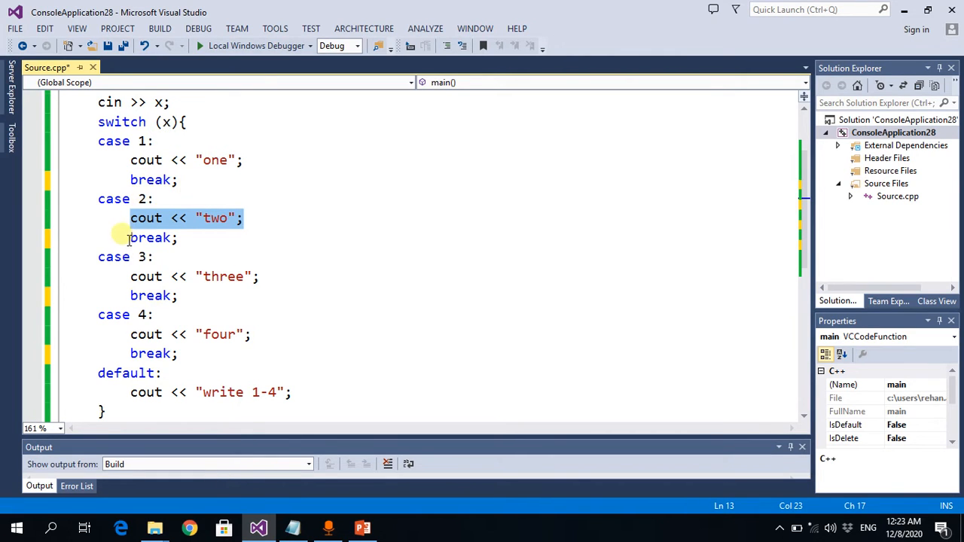
{"action": "left_click", "coordinate": [135, 392]}
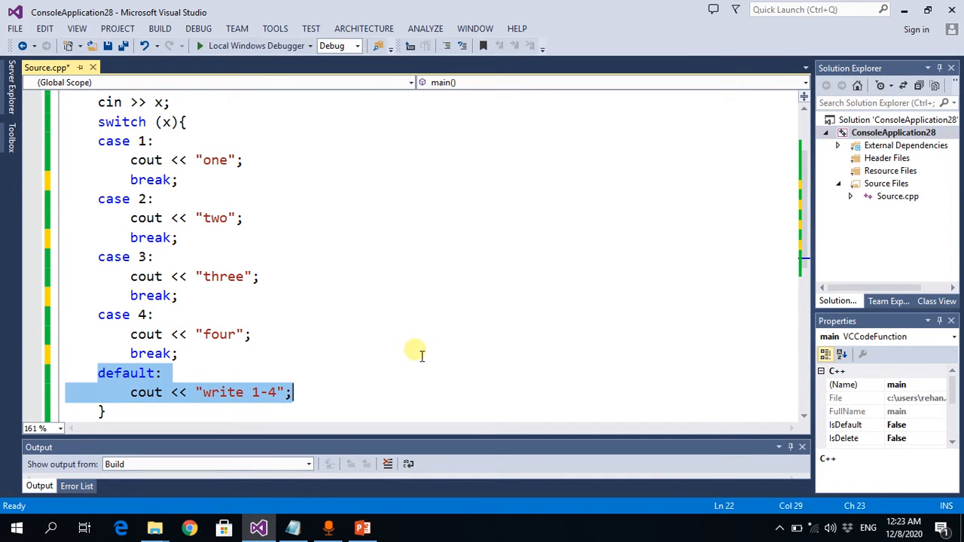
{"action": "mouse_move", "coordinate": [409, 331]}
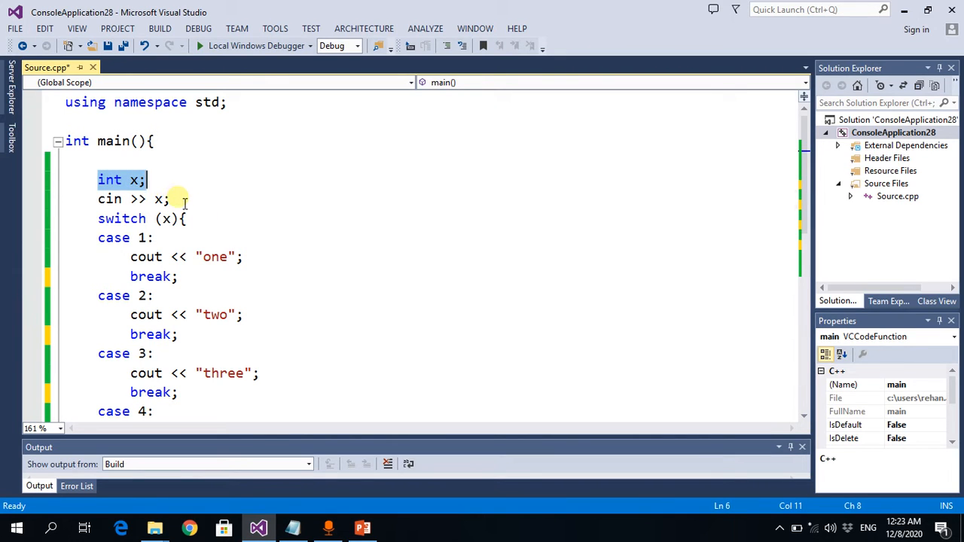
{"action": "left_click", "coordinate": [170, 199]}
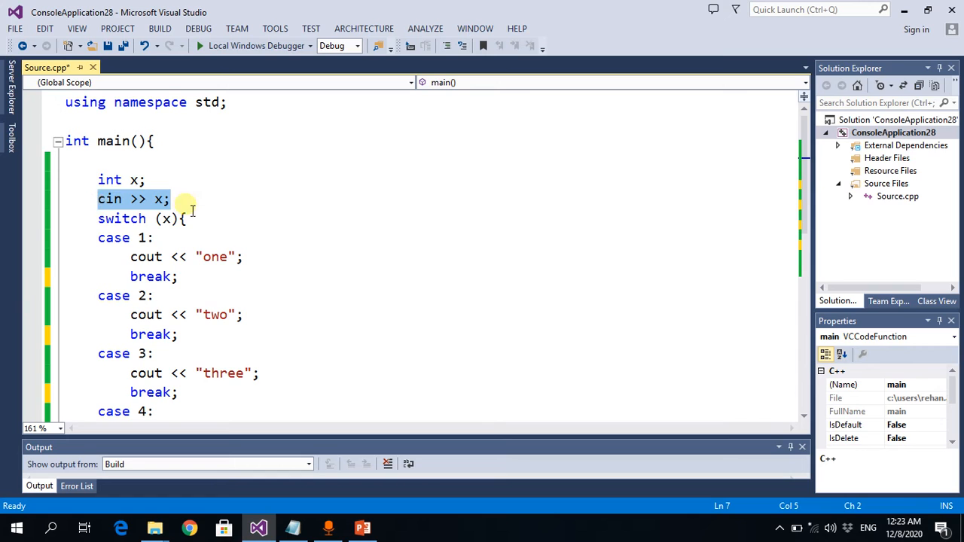
{"action": "scroll", "scroll_direction": "down", "scroll_amount": 3}
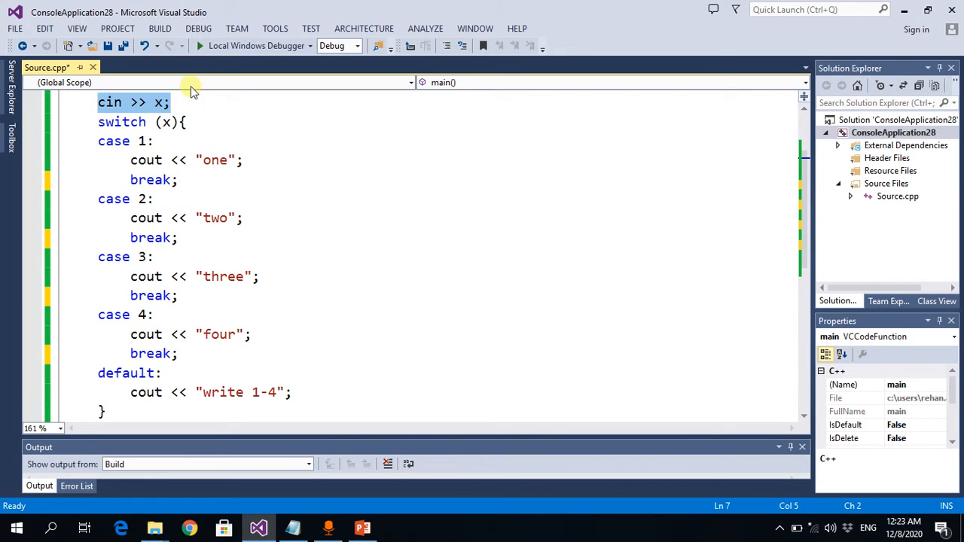
- Start the program without debugging, build the out-of-date project, view and close the console
{"action": "left_click", "coordinate": [199, 29]}
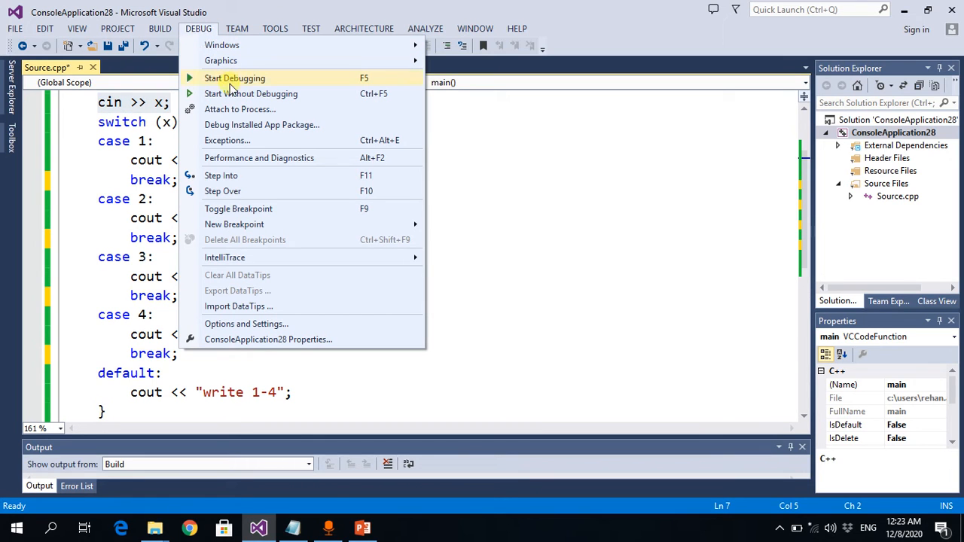
{"action": "left_click", "coordinate": [235, 78]}
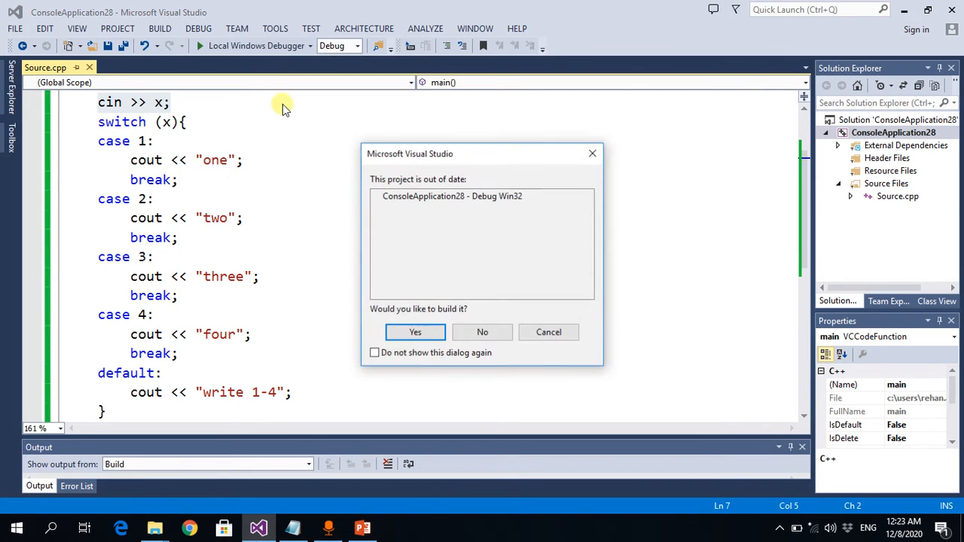
{"action": "left_click", "coordinate": [416, 333]}
{"action": "type", "text": "2"}
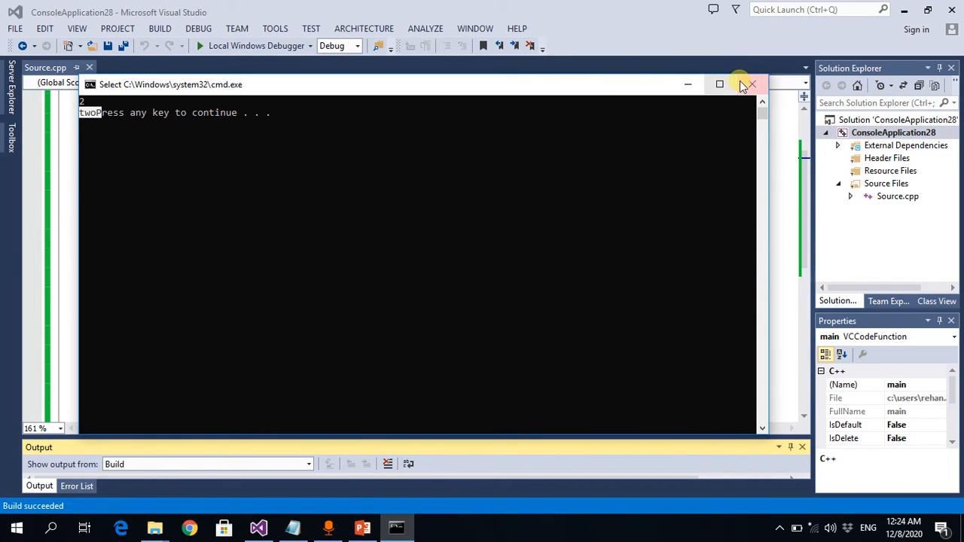
{"action": "left_click", "coordinate": [750, 84]}
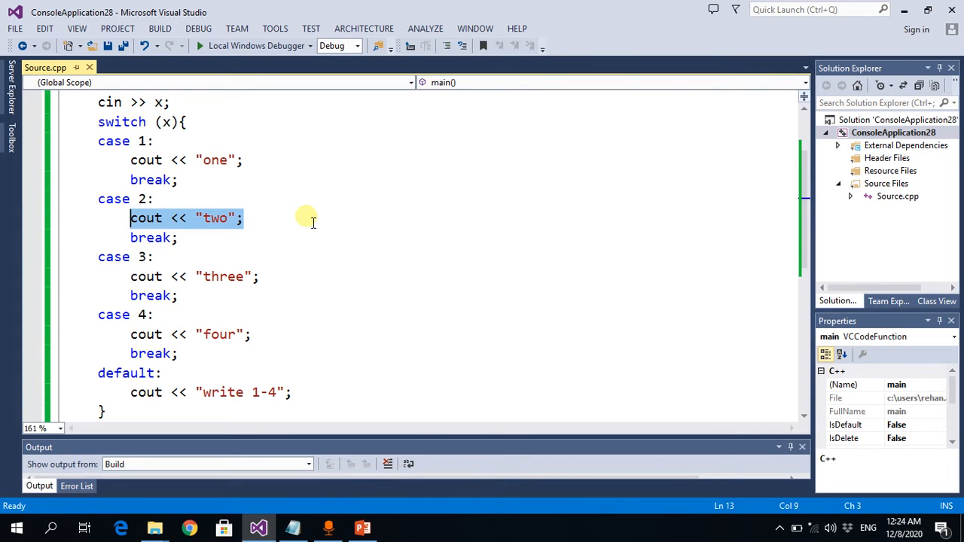
{"action": "mouse_move", "coordinate": [327, 250]}
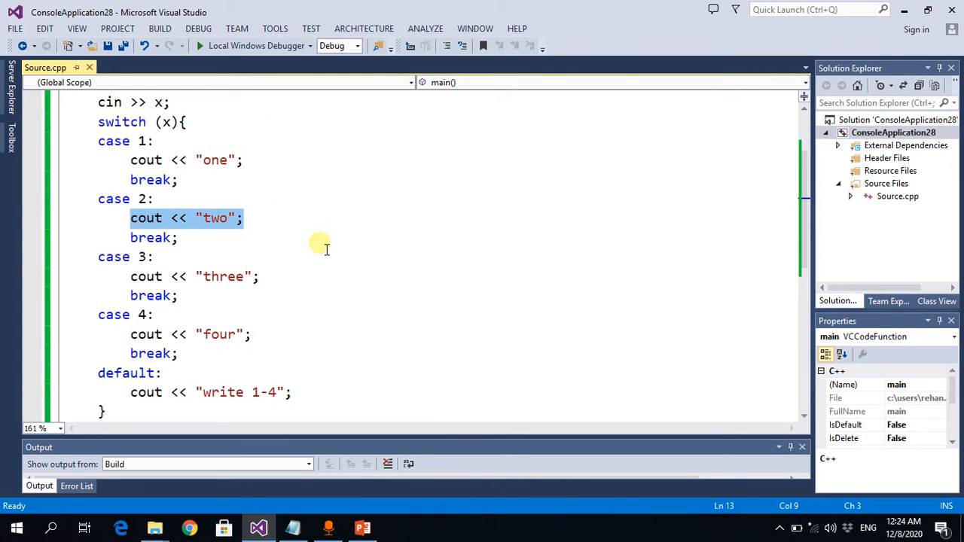
{"action": "mouse_move", "coordinate": [128, 197]}
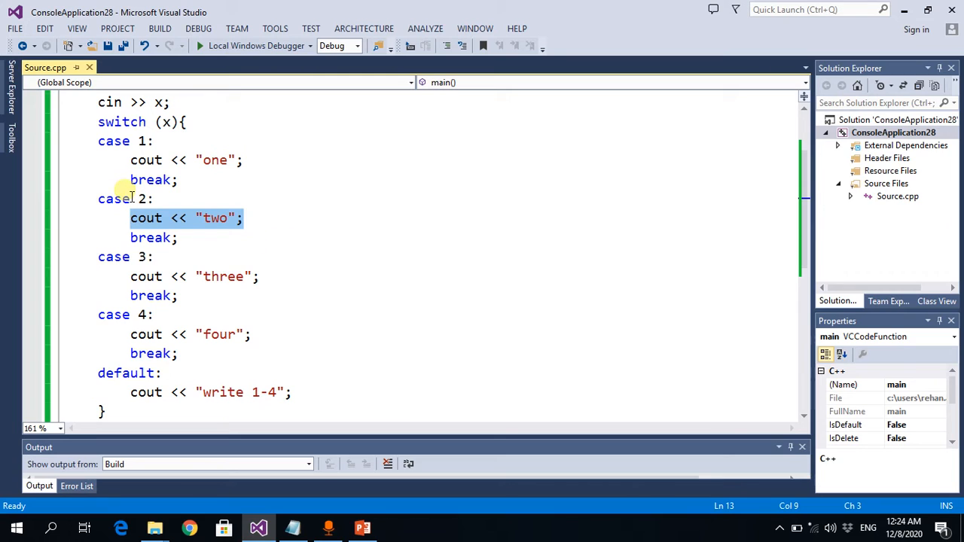
- Comment out the break in case 1 with //
{"action": "left_click", "coordinate": [130, 179]}
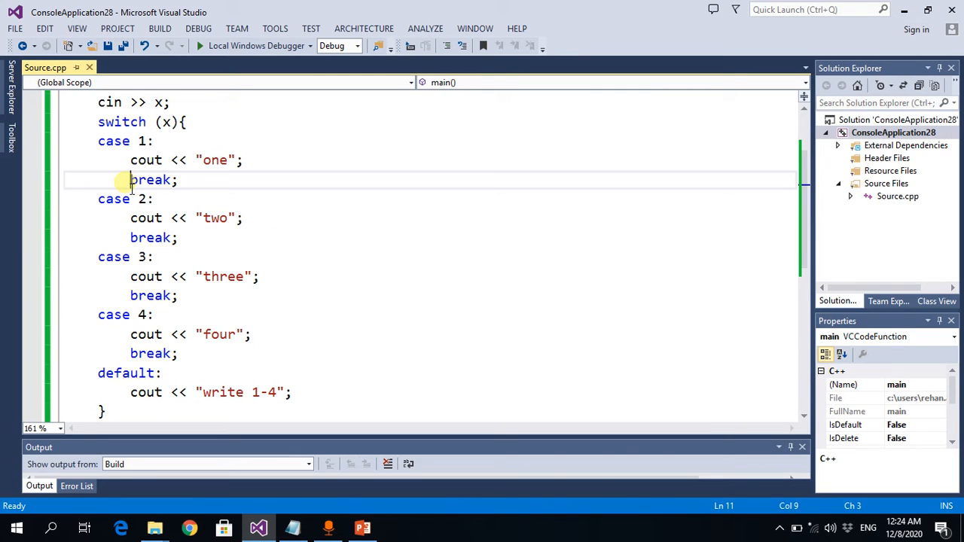
{"action": "type", "text": "//"}
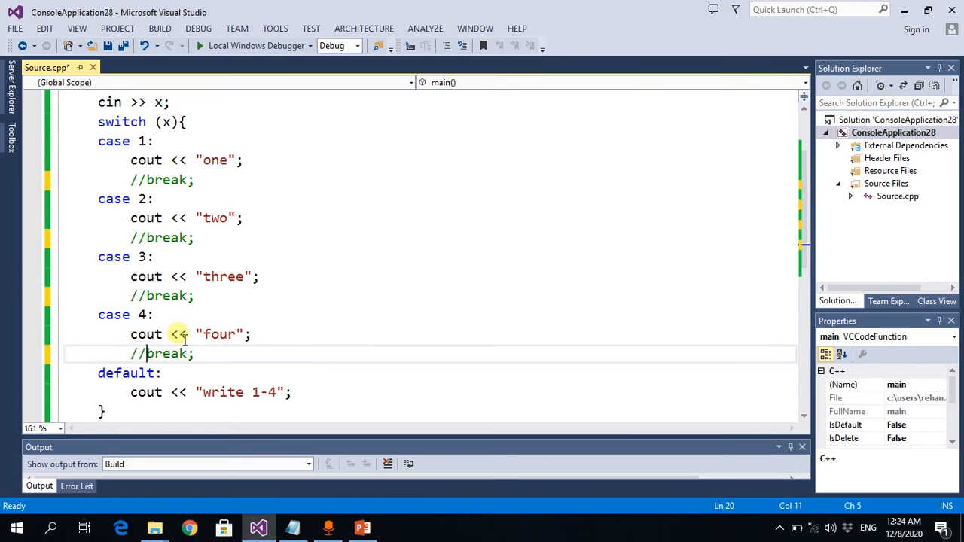
- Rebuild and run without debugging, entering 1 to see onetwothreefourwrite 1-4
{"action": "left_click", "coordinate": [199, 28]}
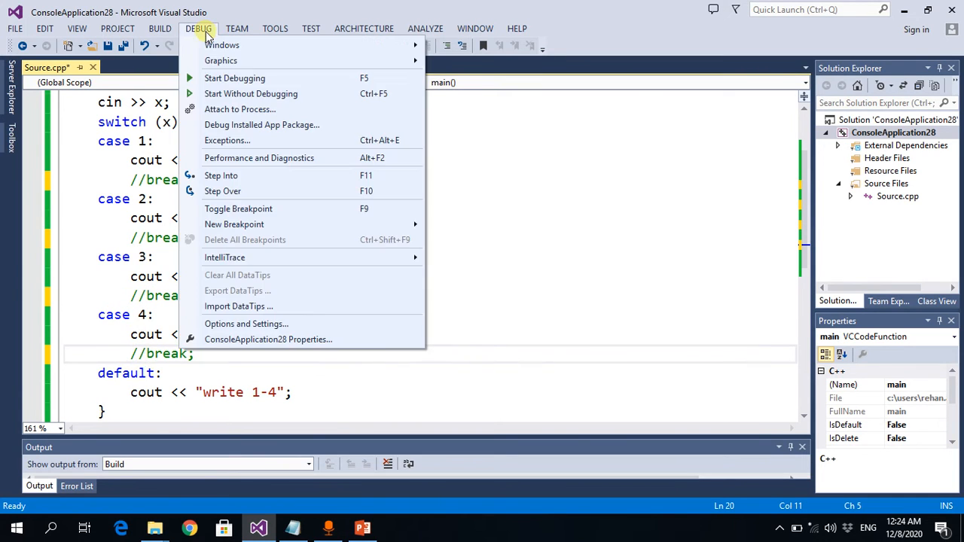
{"action": "left_click", "coordinate": [235, 79]}
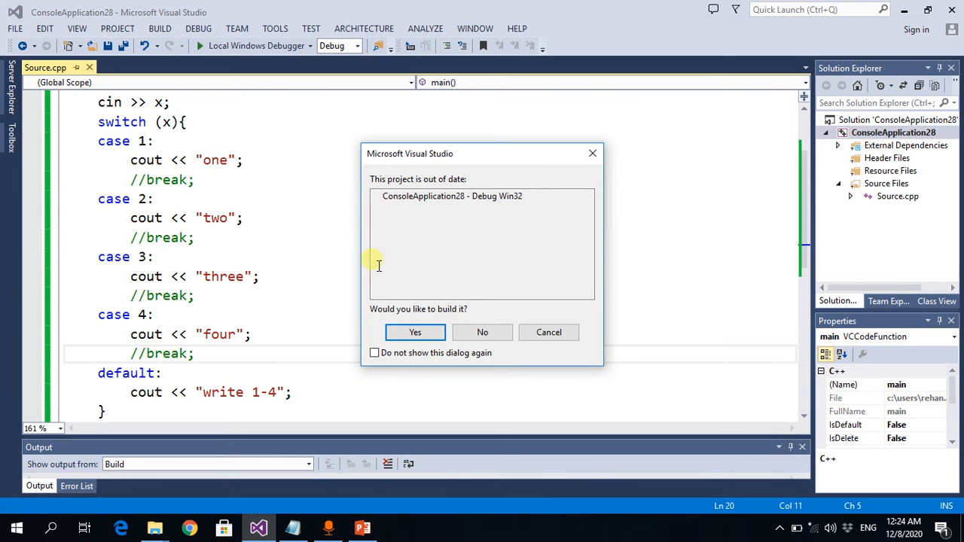
{"action": "left_click", "coordinate": [414, 333]}
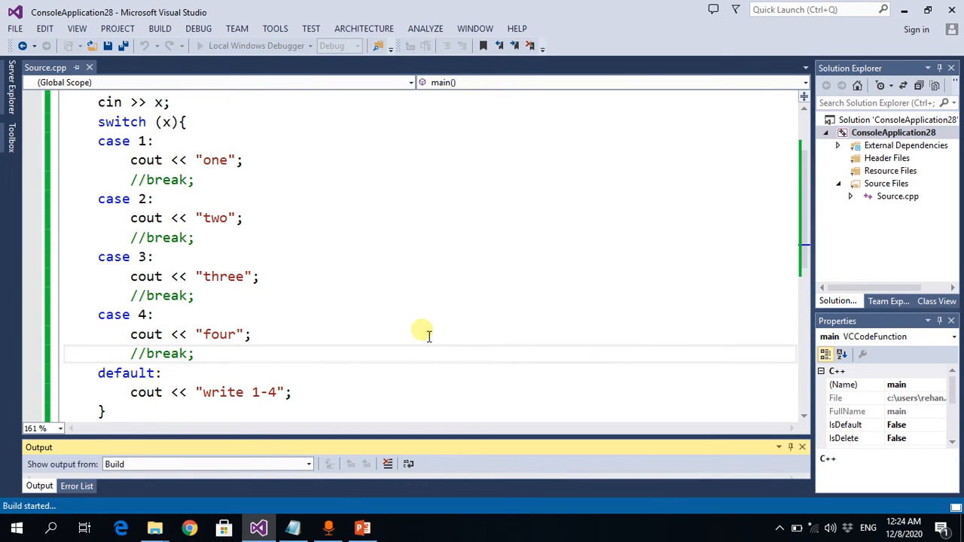
{"action": "left_click", "coordinate": [199, 45]}
{"action": "type", "text": "1"}
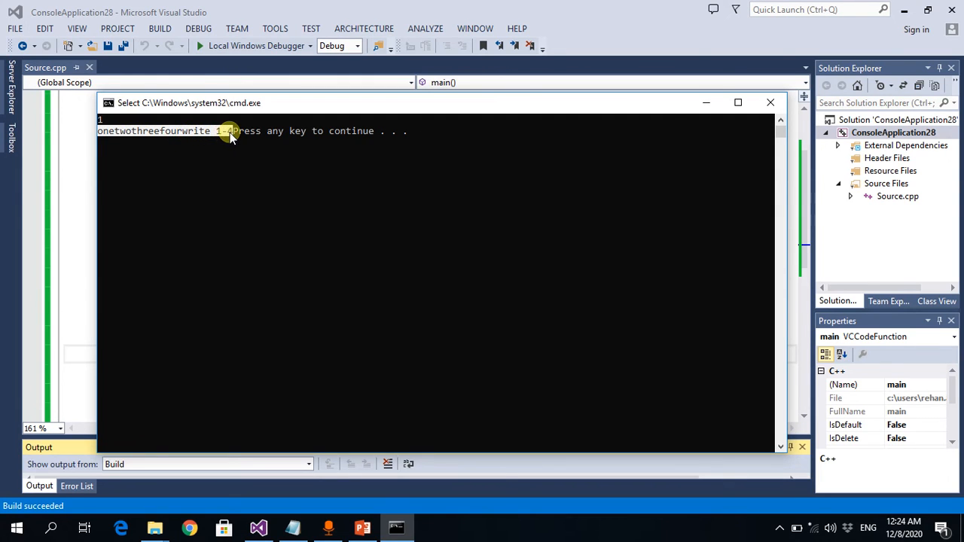
{"action": "mouse_move", "coordinate": [738, 102]}
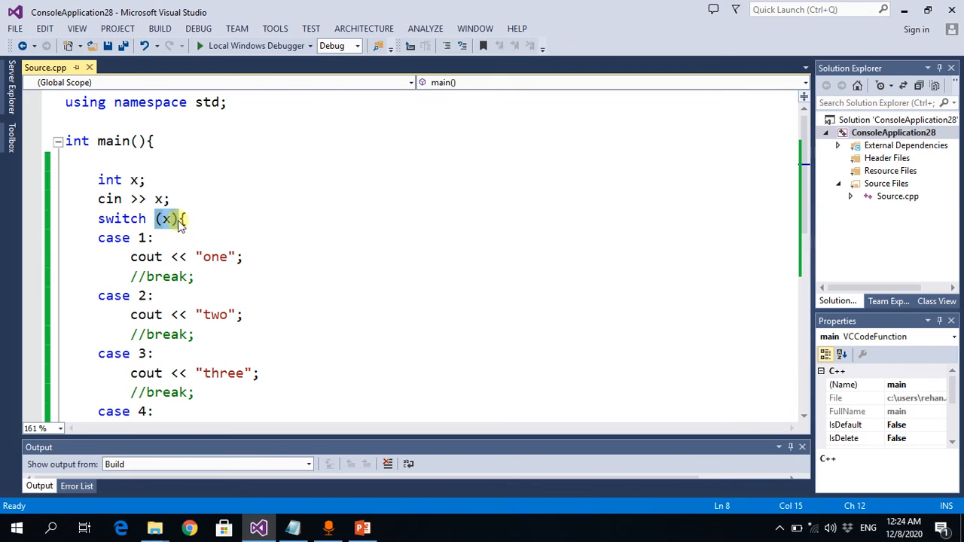
{"action": "left_click", "coordinate": [108, 238]}
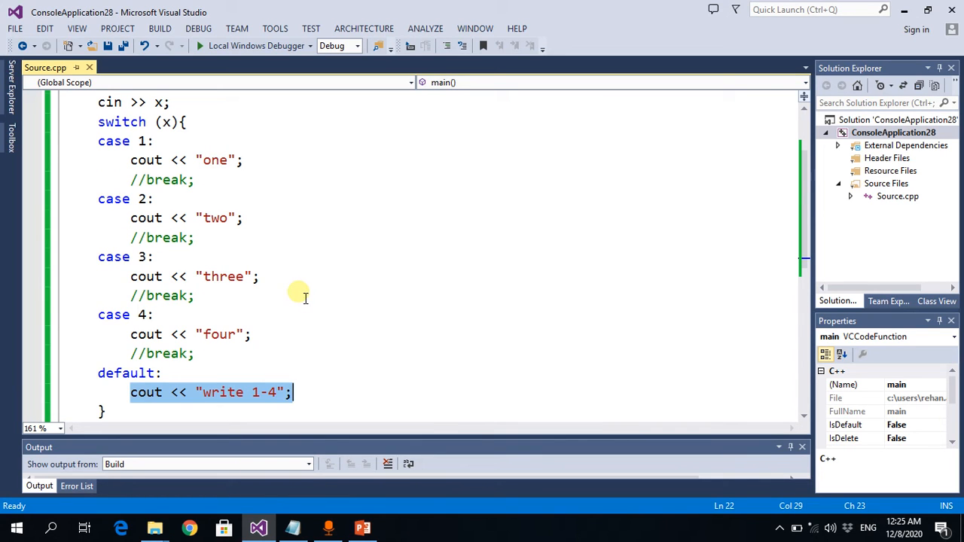
{"action": "mouse_move", "coordinate": [268, 363]}
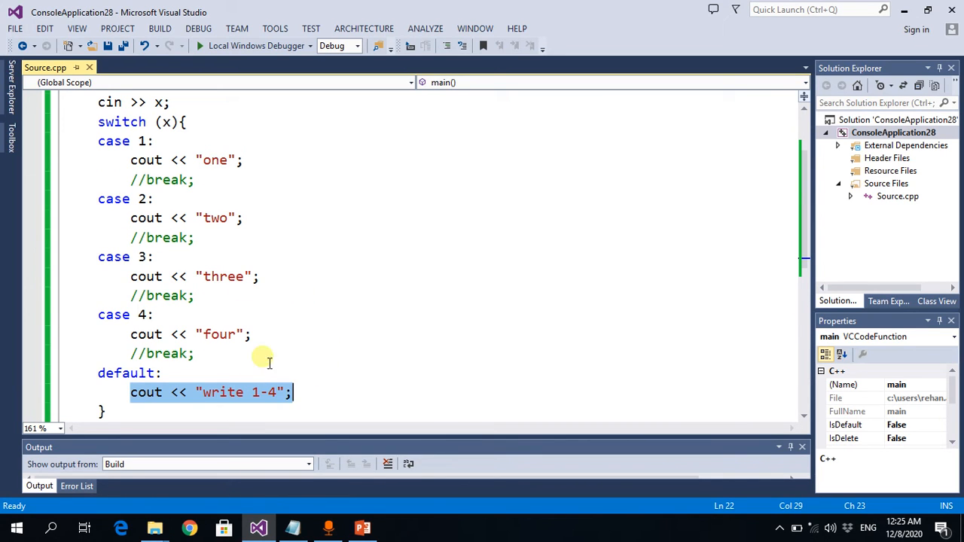
- Run without debugging again to see threefourwrite 1-4, then close the console
{"action": "left_click", "coordinate": [199, 29]}
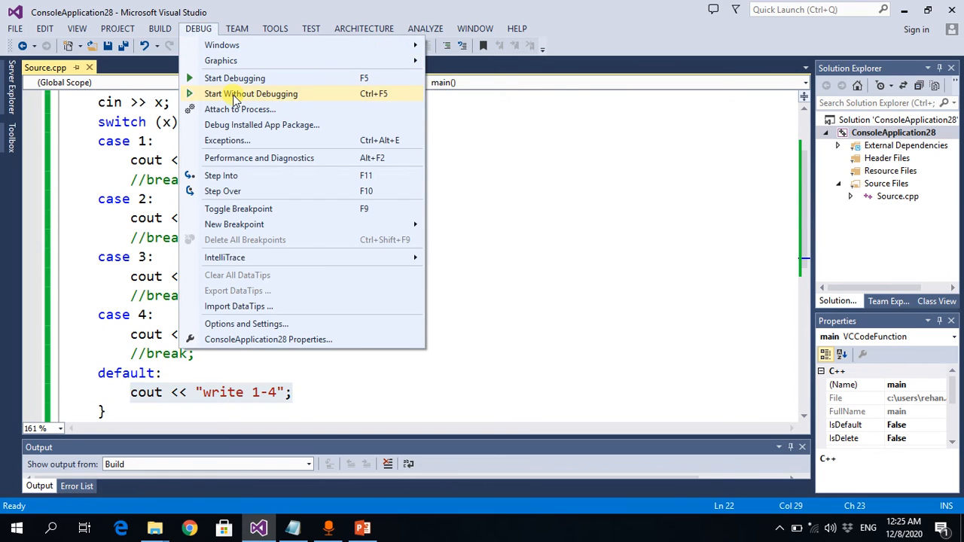
{"action": "left_click", "coordinate": [250, 93]}
{"action": "type", "text": "3"}
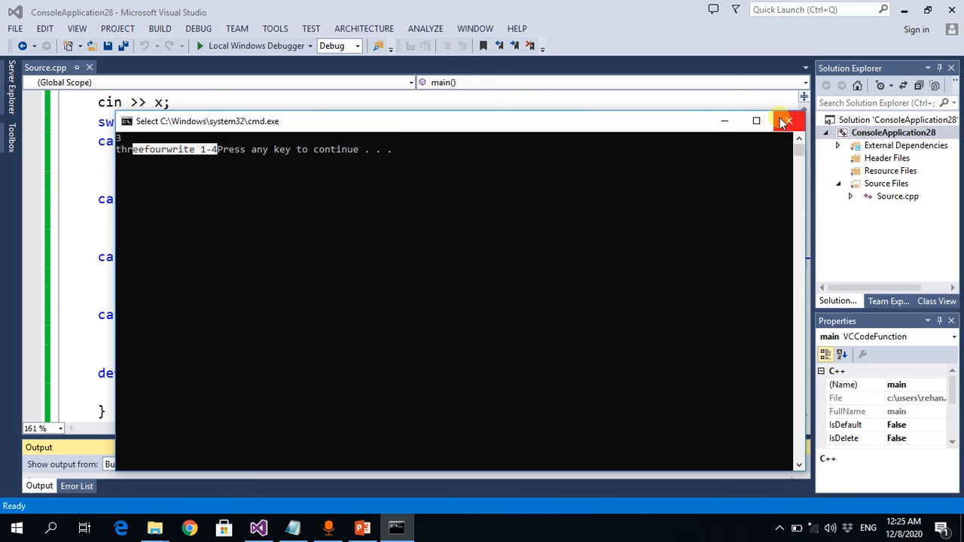
{"action": "left_click", "coordinate": [787, 121]}
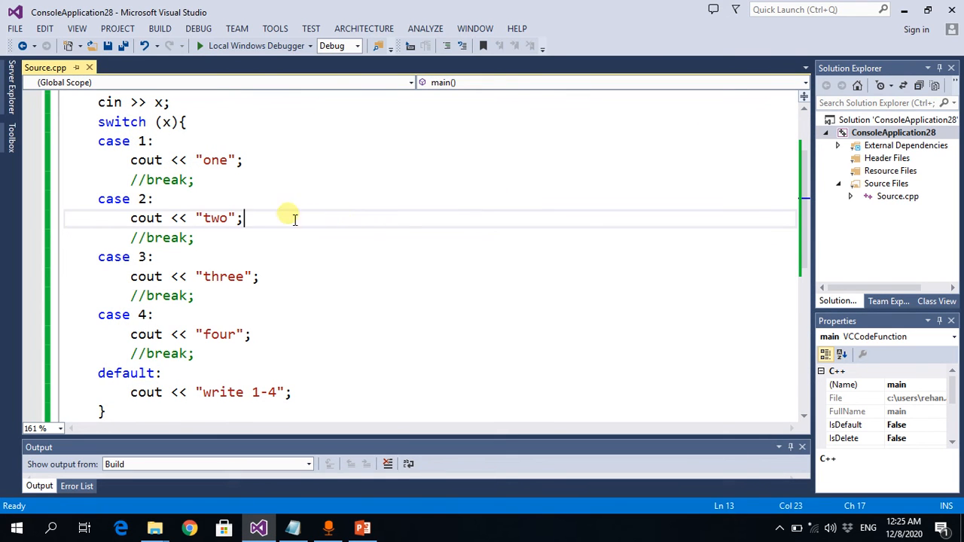
{"action": "mouse_move", "coordinate": [111, 172]}
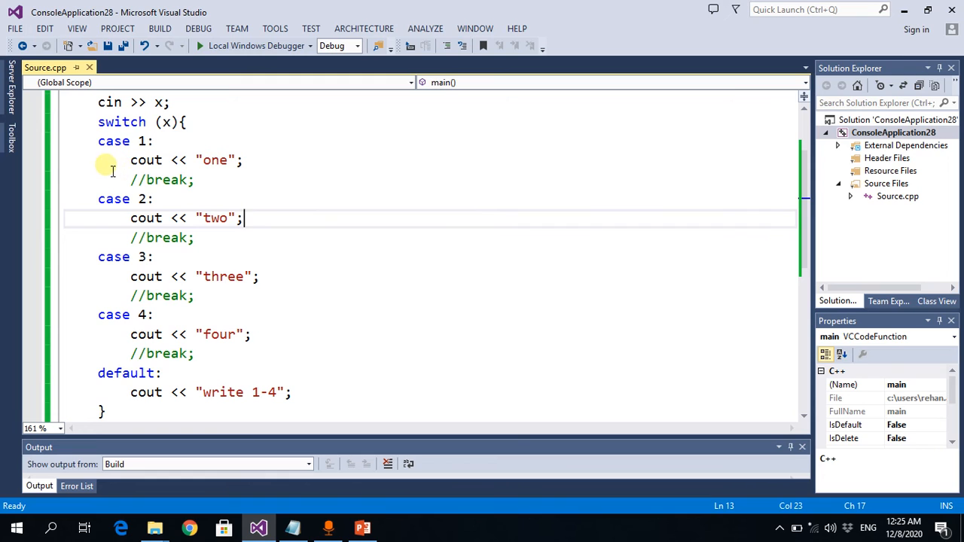
{"action": "left_click", "coordinate": [194, 179]}
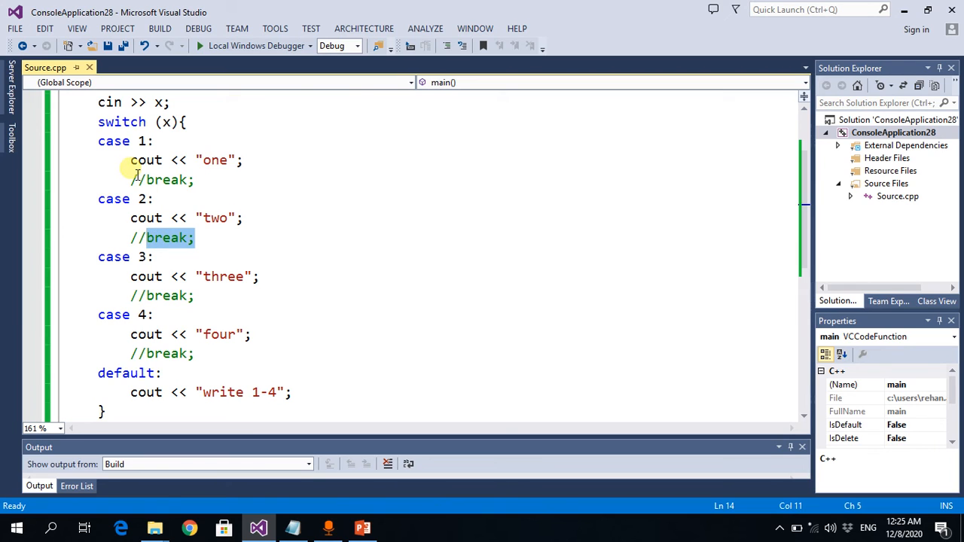
{"action": "mouse_move", "coordinate": [144, 160]}
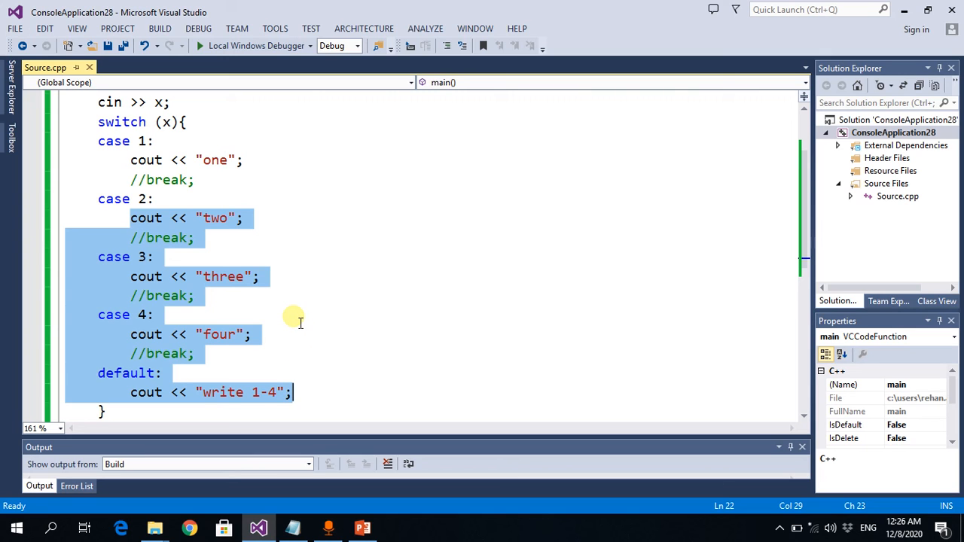
{"action": "mouse_move", "coordinate": [154, 183]}
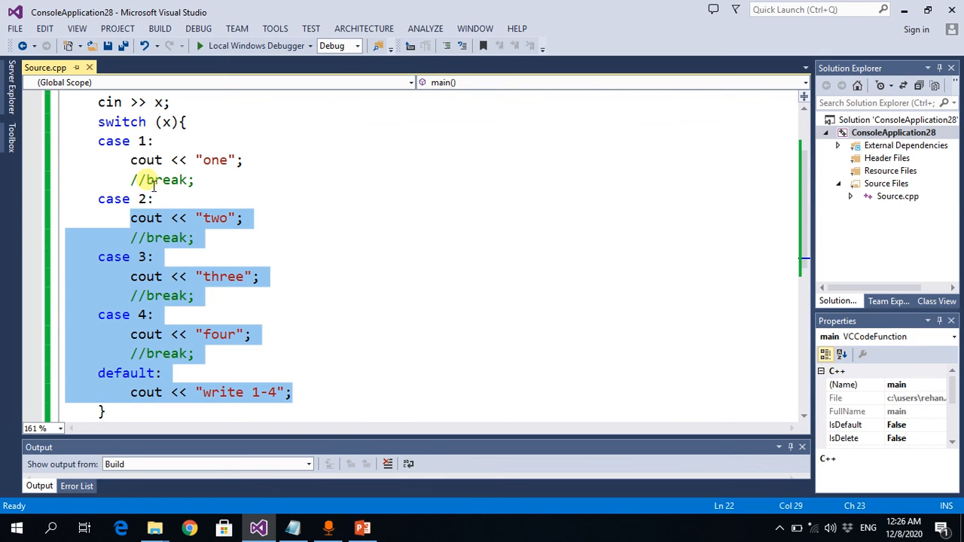